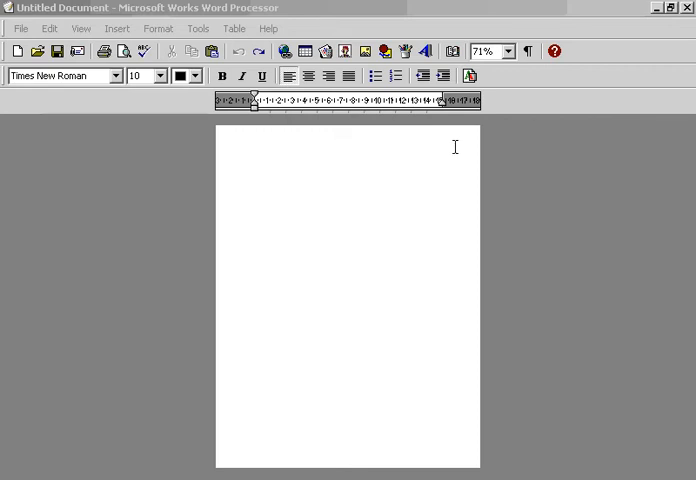
pyautogui.moveTo(460, 142)
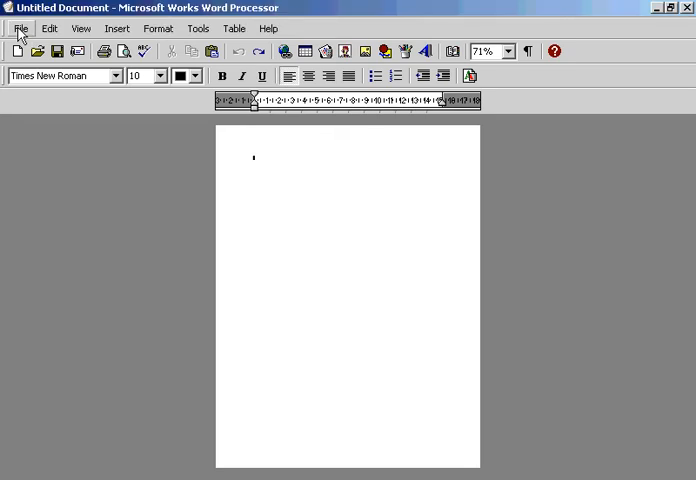
# Set the page to landscape A5 paper (21 by 14.8 cm) through Page Setup
pyautogui.click(20, 28)
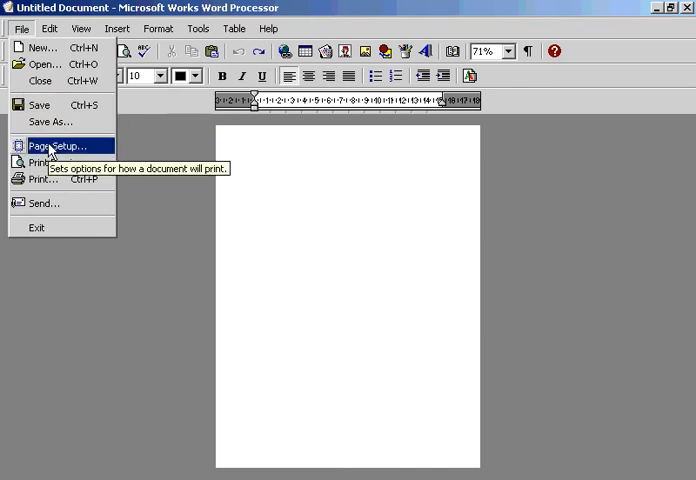
pyautogui.click(56, 146)
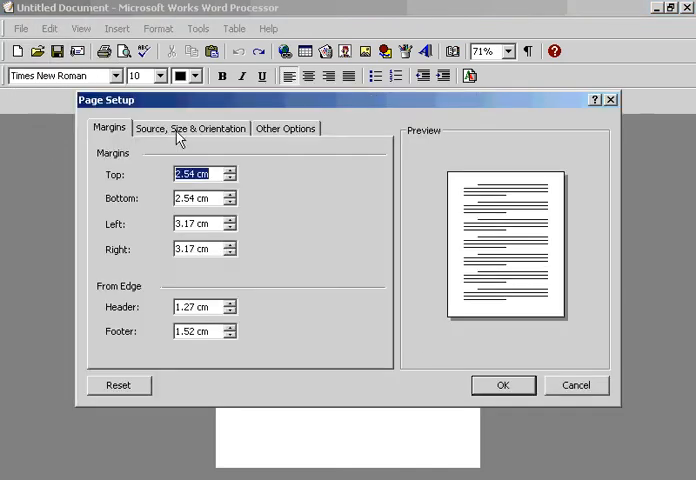
pyautogui.click(190, 128)
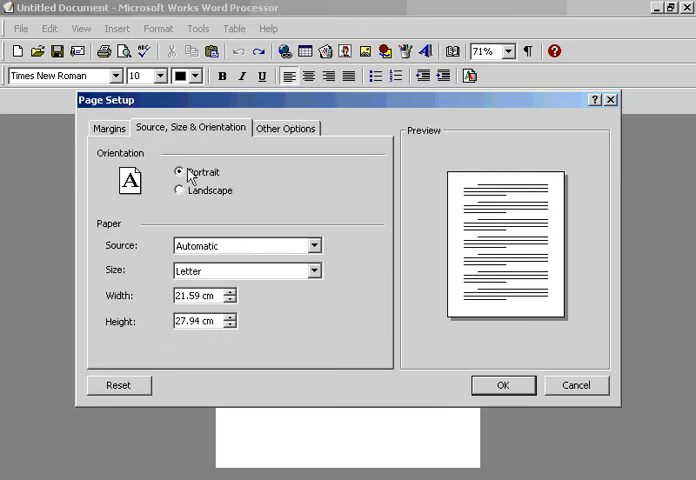
pyautogui.click(180, 192)
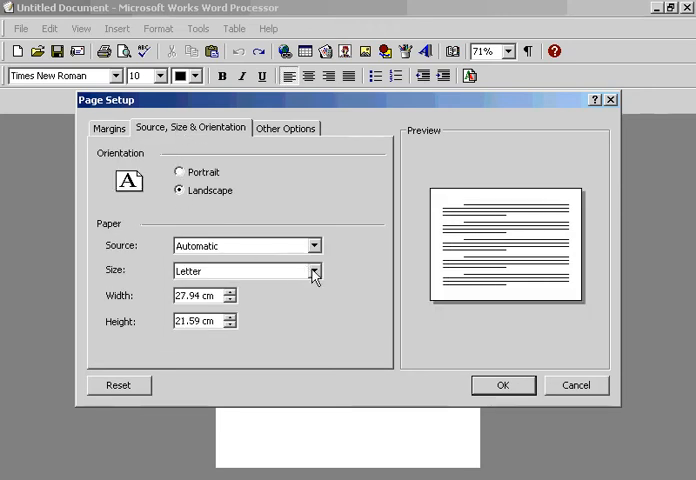
pyautogui.click(312, 270)
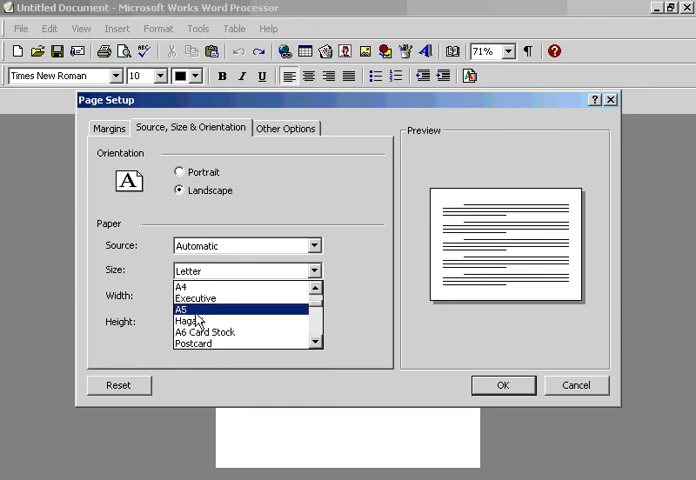
pyautogui.click(192, 312)
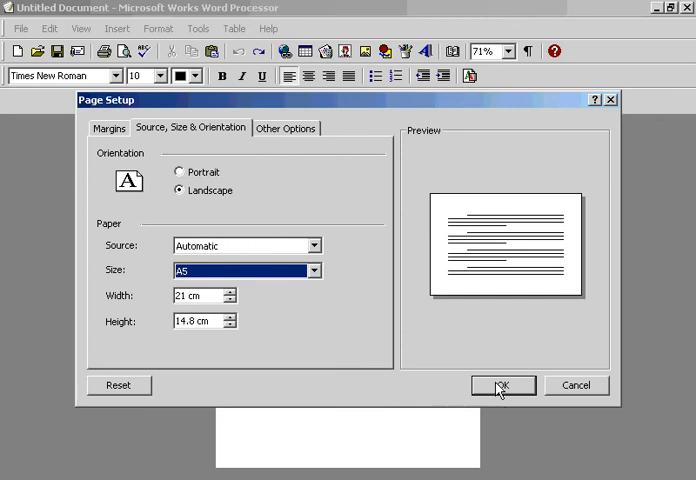
pyautogui.click(502, 384)
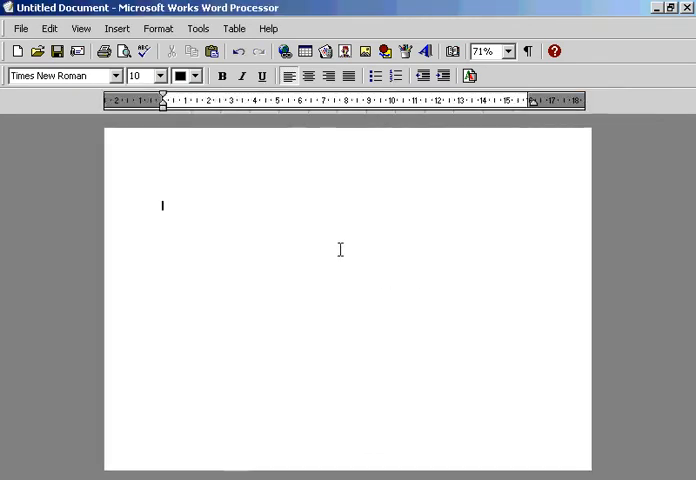
# Insert a tall empty text box on the right half of the page
pyautogui.click(116, 28)
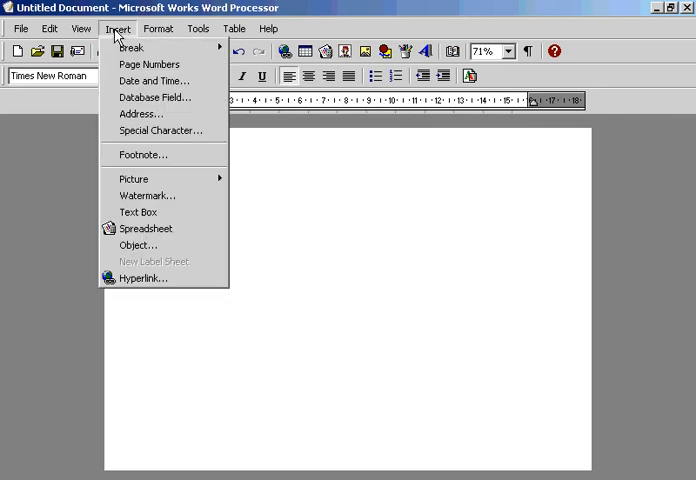
pyautogui.moveTo(160, 132)
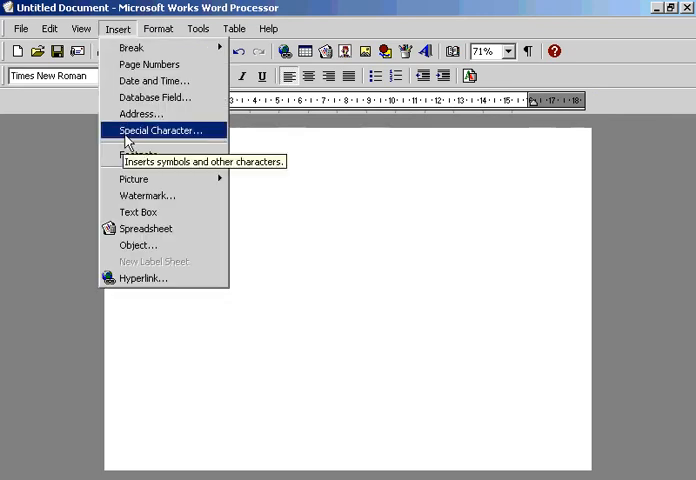
pyautogui.click(142, 212)
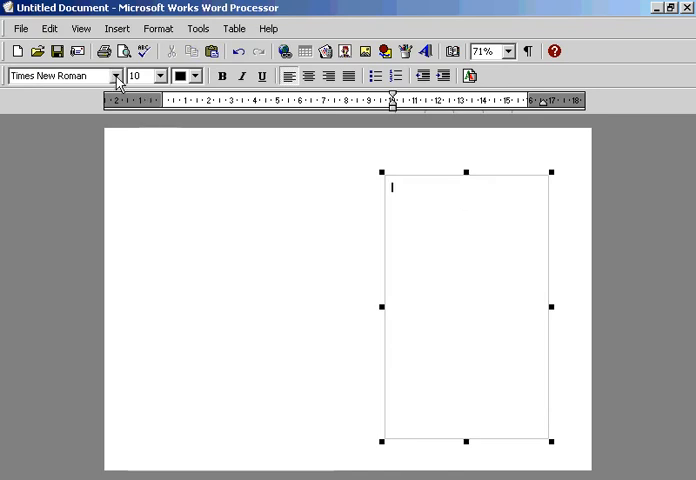
# Keep Times New Roman, choose a text colour, and make the text bold and centred
pyautogui.click(116, 76)
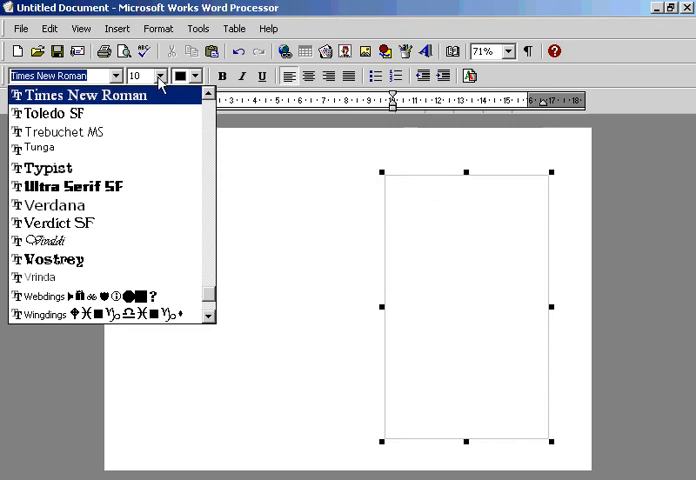
pyautogui.click(160, 76)
pyautogui.write('28')
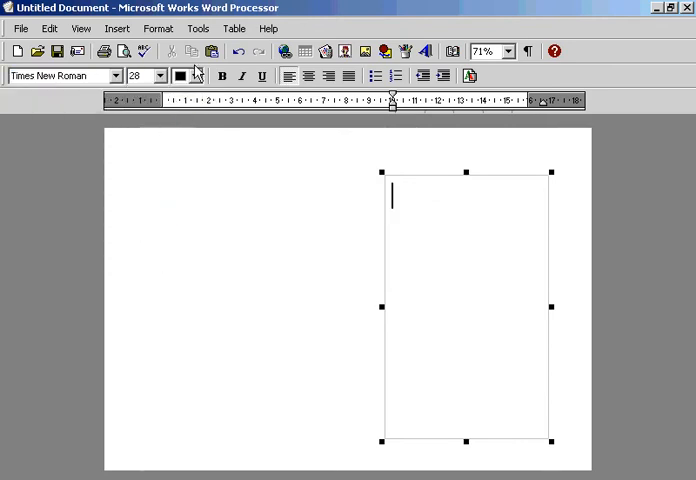
pyautogui.click(188, 76)
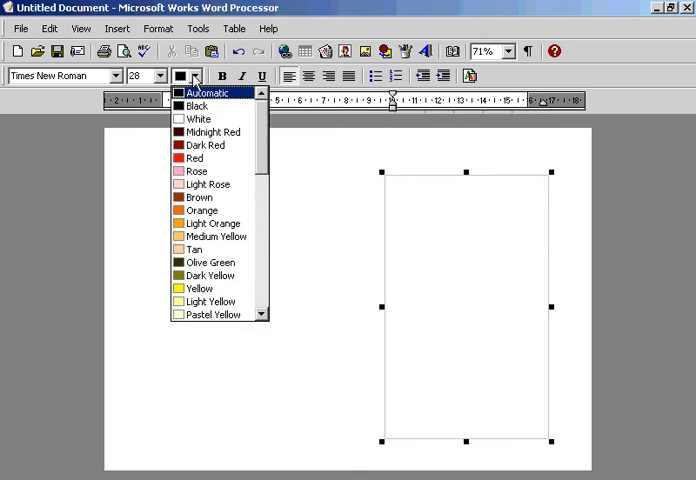
pyautogui.moveTo(212, 132)
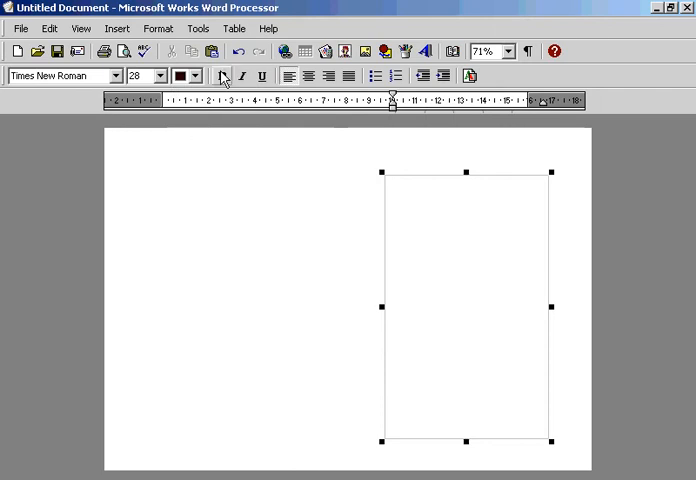
pyautogui.click(222, 76)
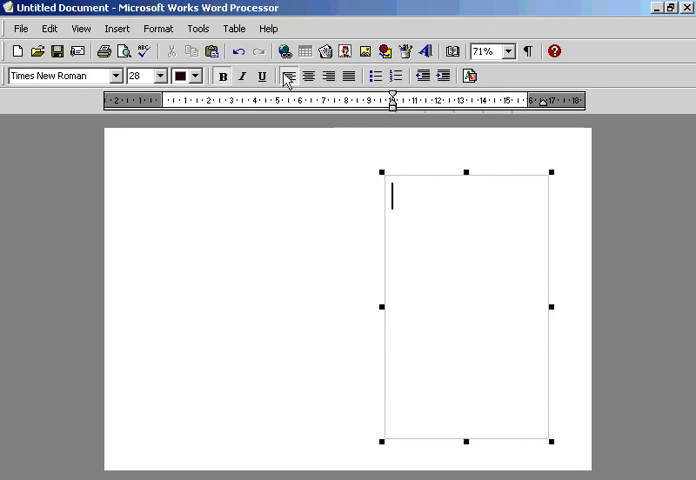
pyautogui.click(308, 76)
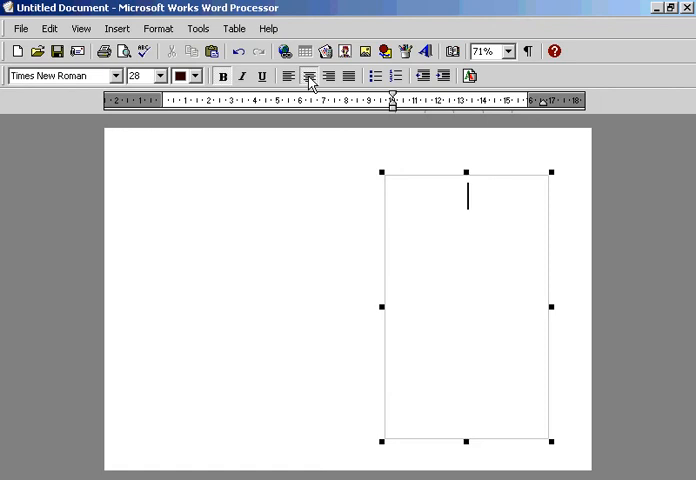
# Type 'A very happy birthday .....' then 'front or inside right' in the text box
pyautogui.write('A')
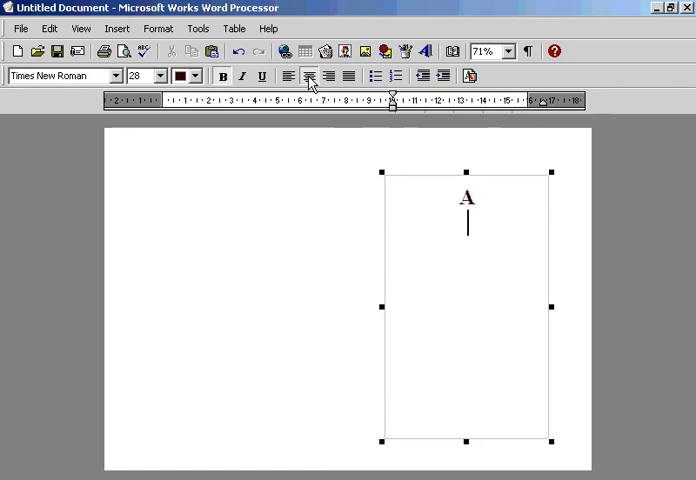
pyautogui.write('very happy')
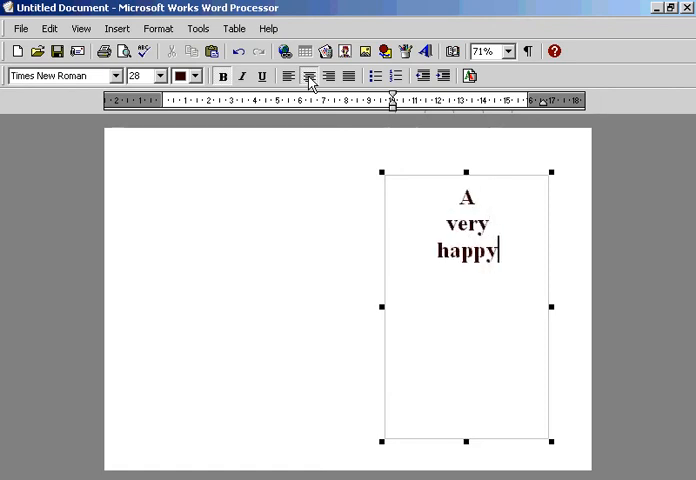
pyautogui.write('birthday')
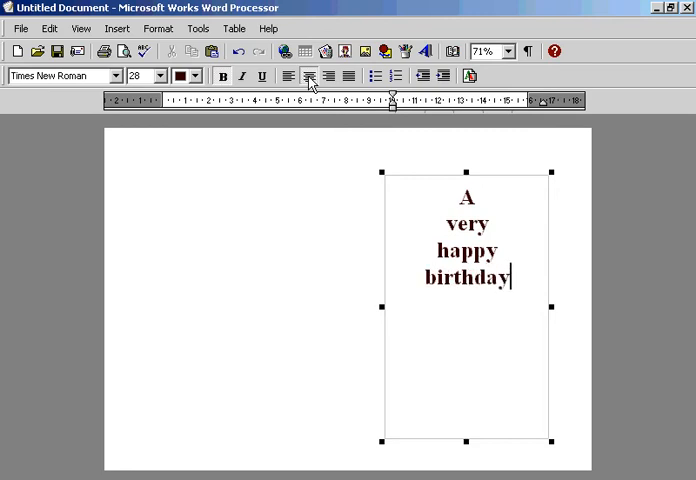
pyautogui.write('...')
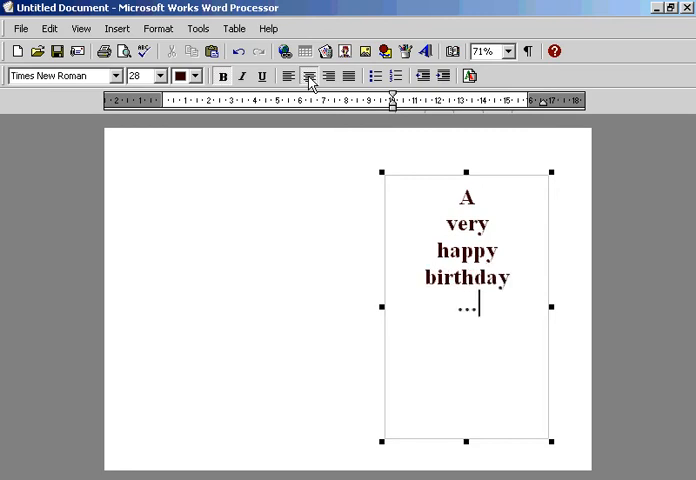
pyautogui.write('..')
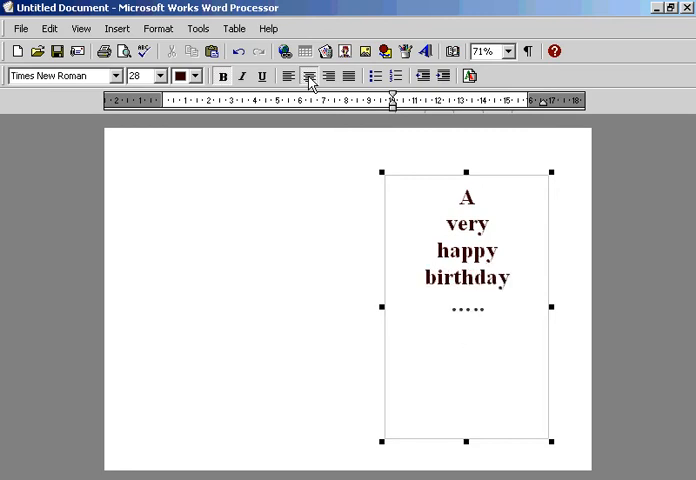
pyautogui.write('front or')
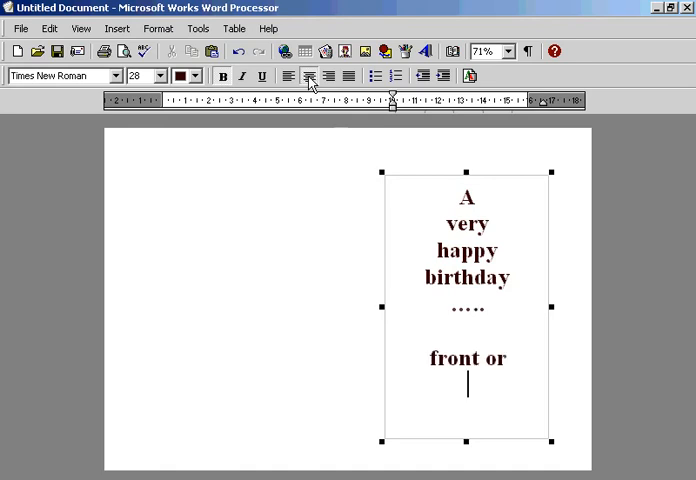
pyautogui.write('inside')
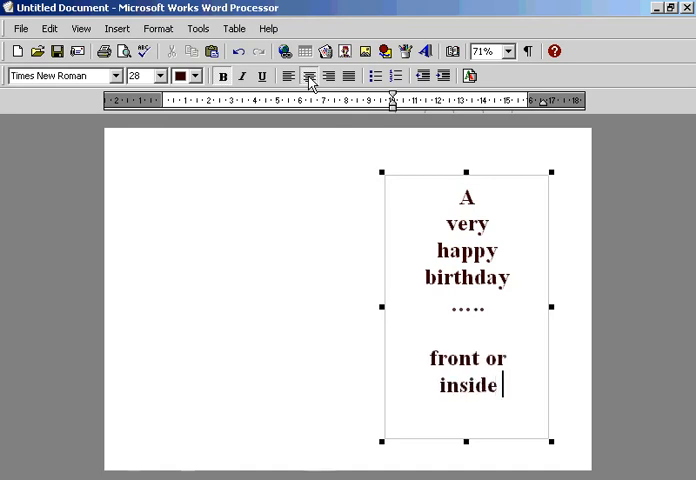
pyautogui.write('right')
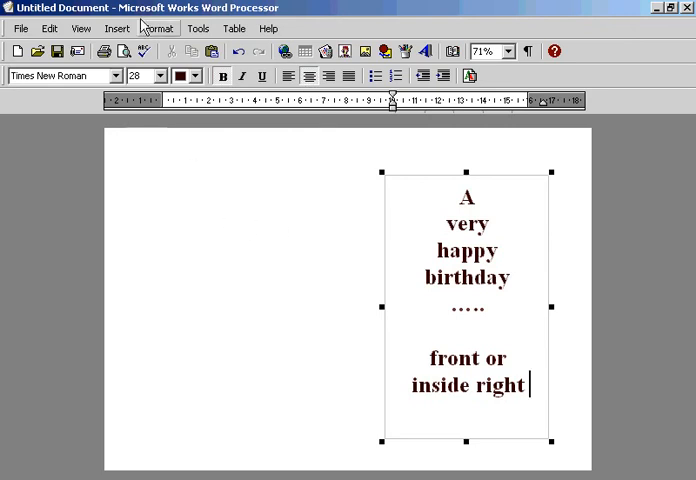
pyautogui.moveTo(116, 28)
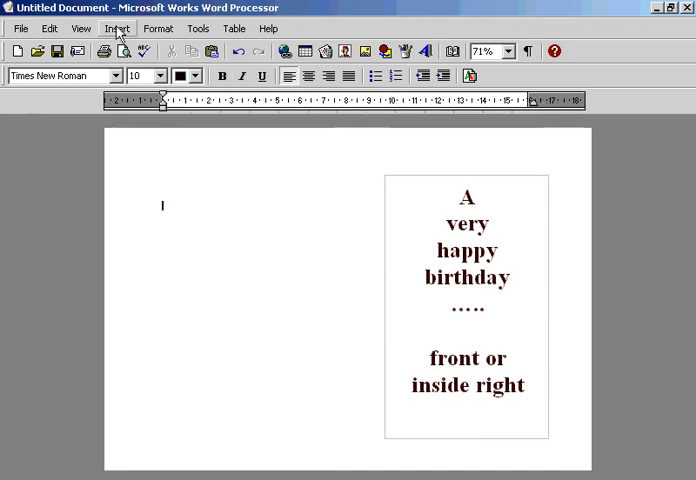
# Insert the 'daisy' picture from My Pictures onto the left half of the page
pyautogui.click(116, 28)
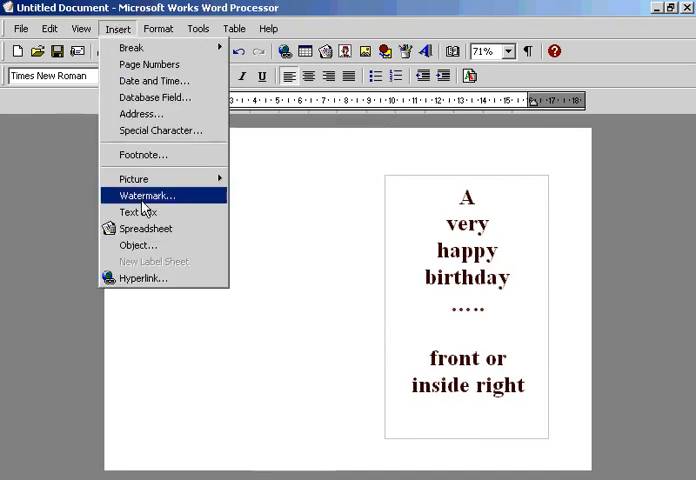
pyautogui.moveTo(132, 178)
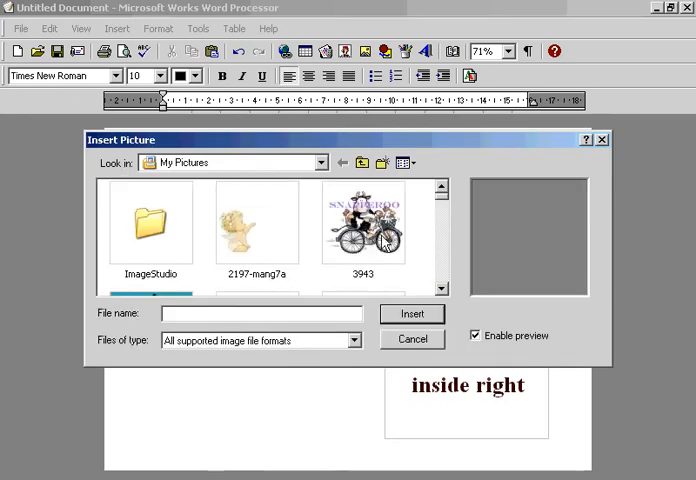
pyautogui.moveTo(252, 160)
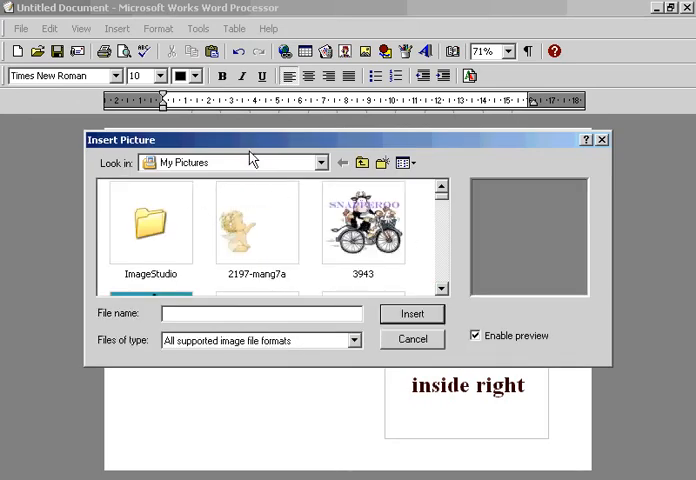
pyautogui.moveTo(458, 276)
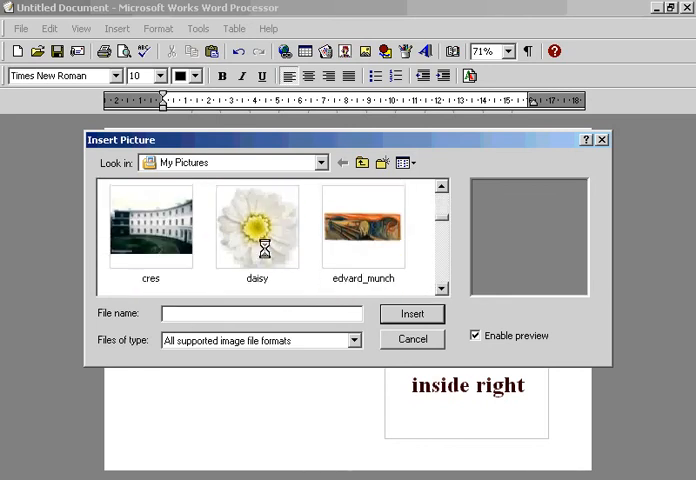
pyautogui.click(256, 228)
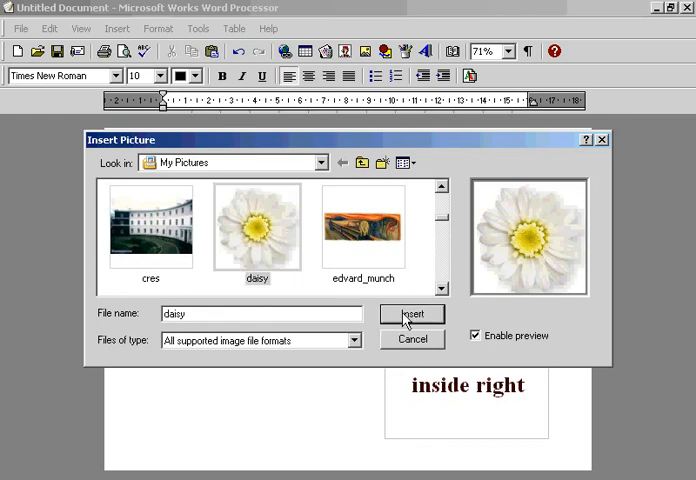
pyautogui.click(412, 314)
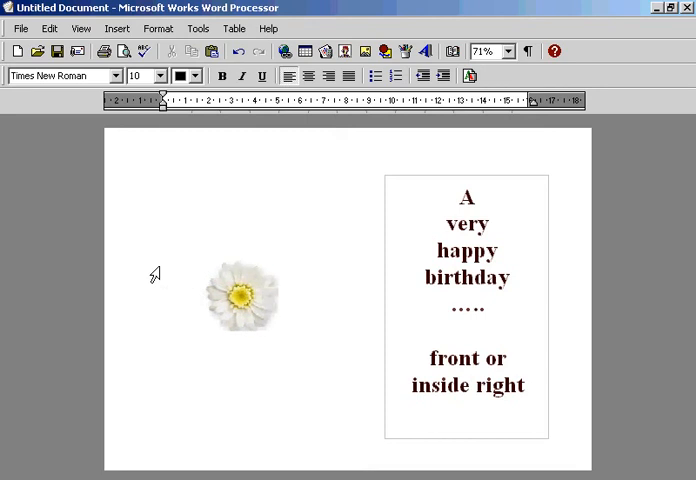
pyautogui.click(204, 328)
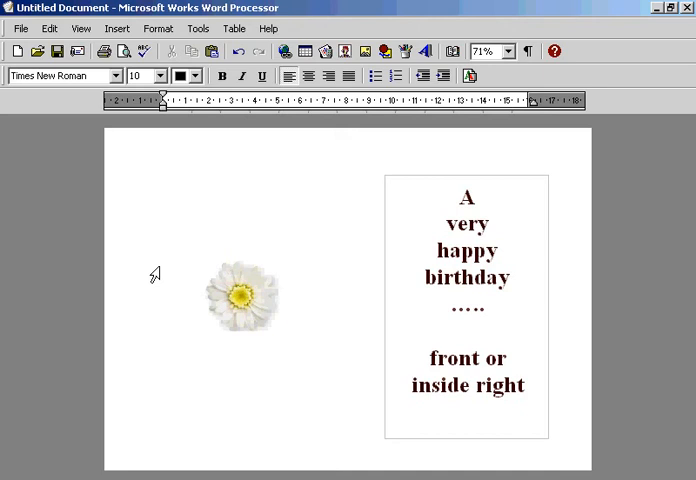
pyautogui.click(204, 328)
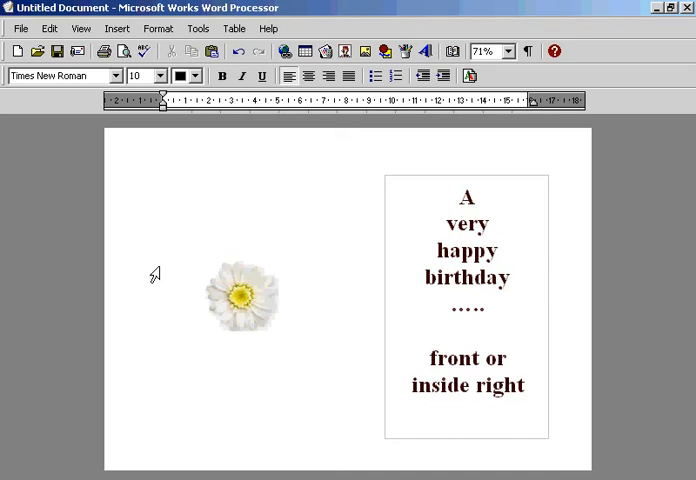
pyautogui.click(204, 328)
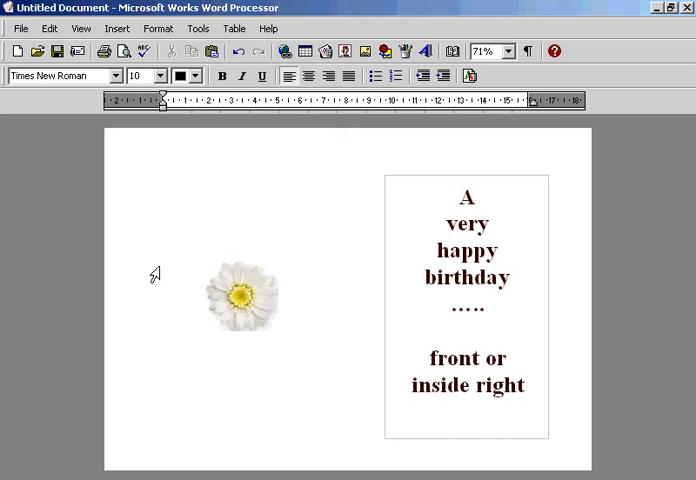
pyautogui.click(204, 326)
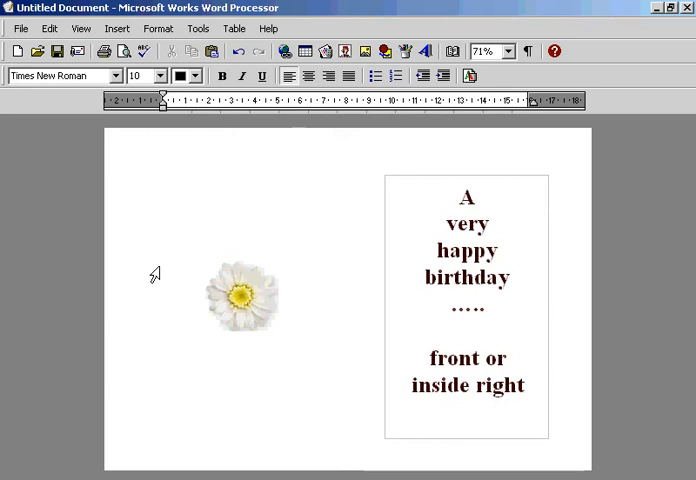
pyautogui.click(204, 328)
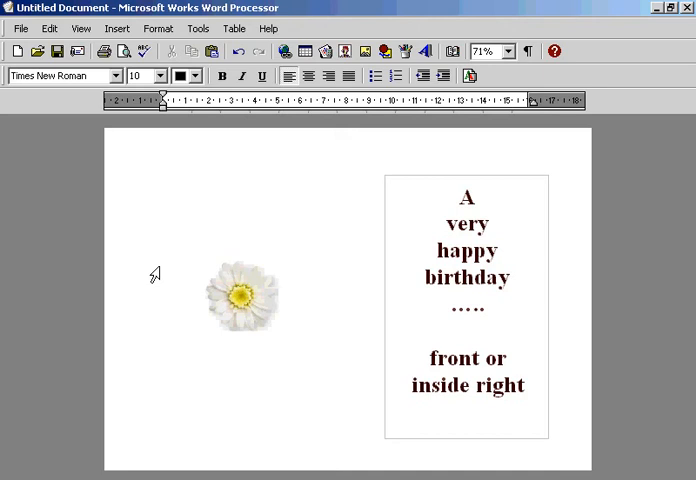
pyautogui.click(204, 328)
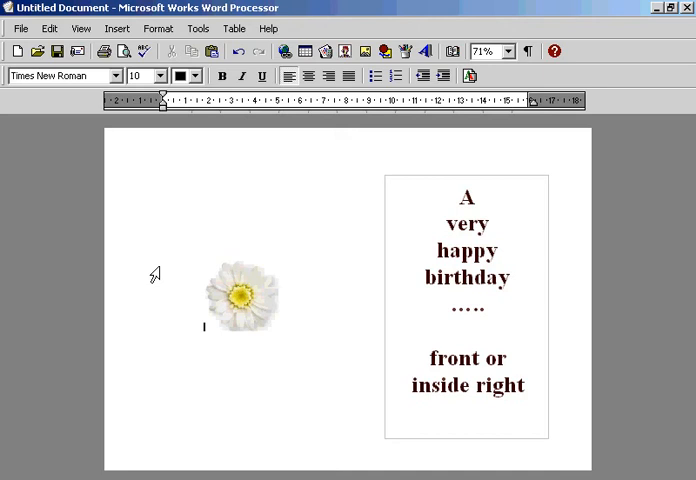